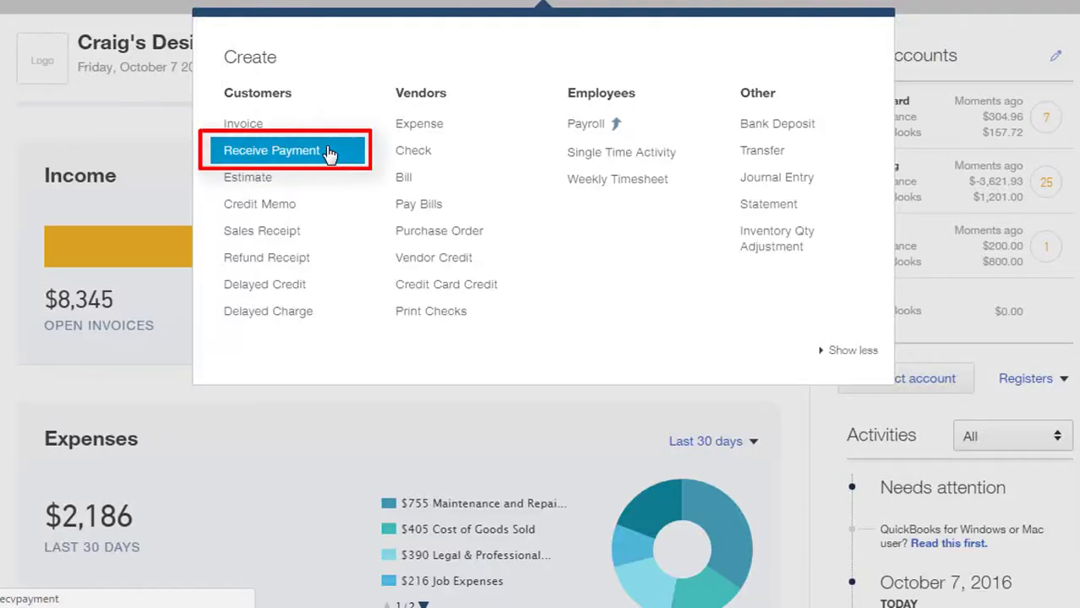
- Start a Receive Payment for the Cool Cars $694.00 check #4589 applied to Invoice #1038
click(270, 151)
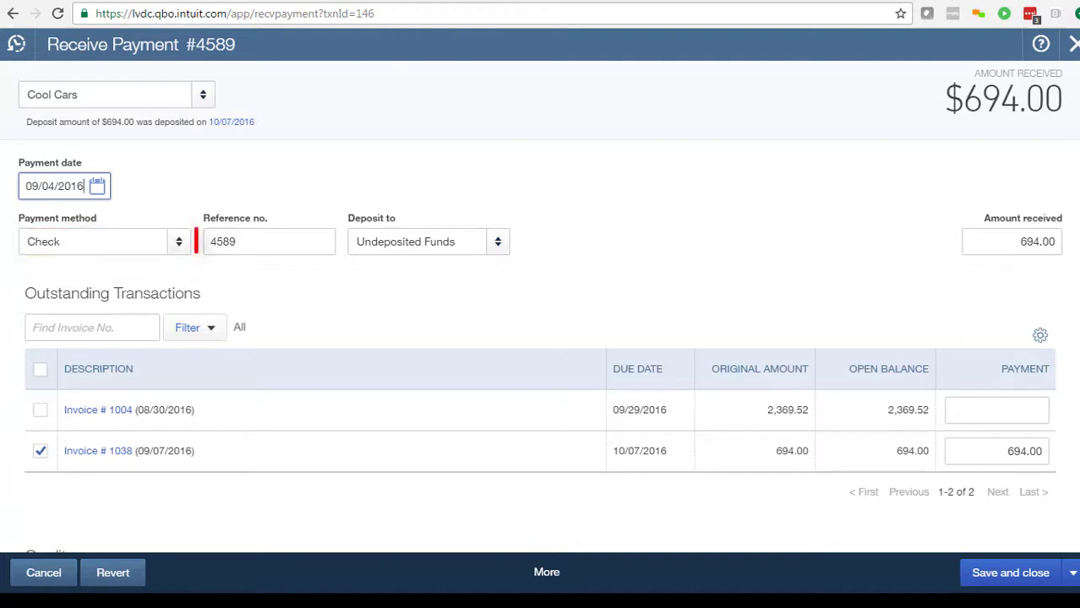
- Save and close the payment so the check waits in Undeposited Funds for deposit
click(267, 241)
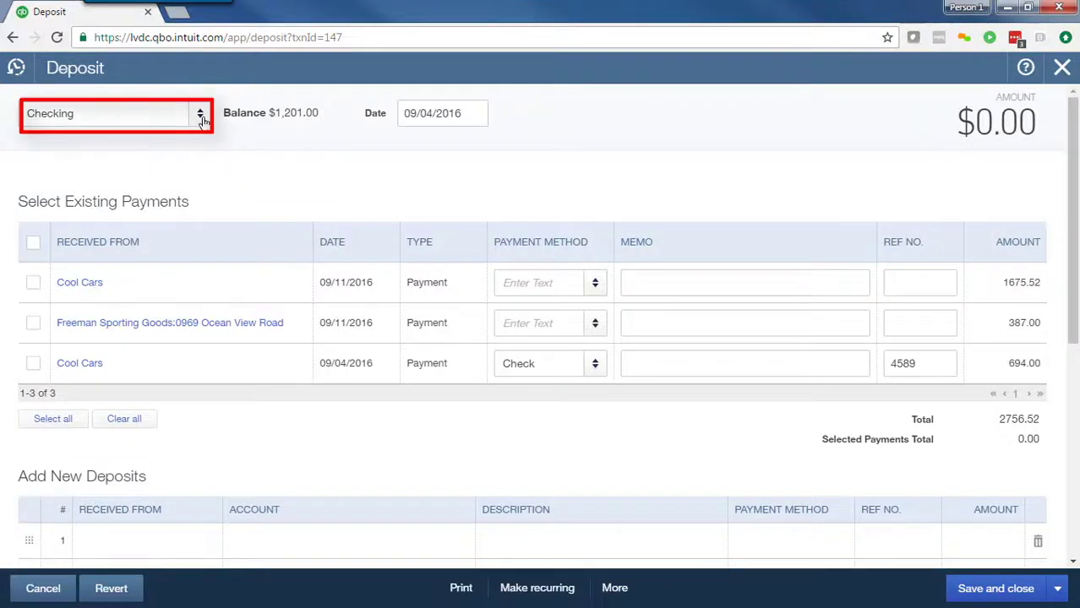
- Deposit the Cool Cars $694.00 check 4589 to Checking dated 09/04/2016 and save it
click(199, 113)
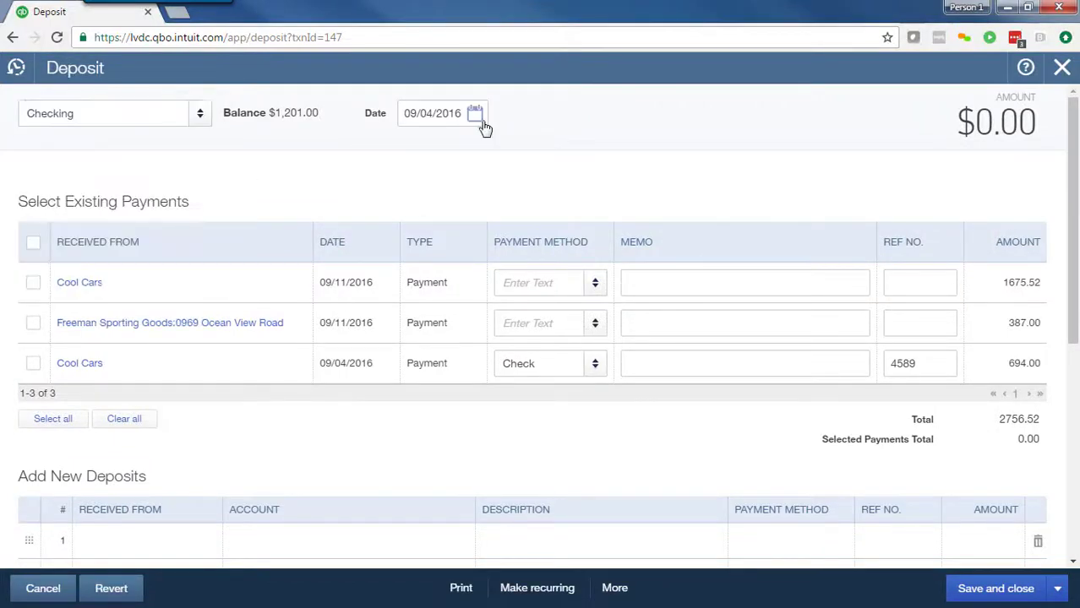
click(475, 113)
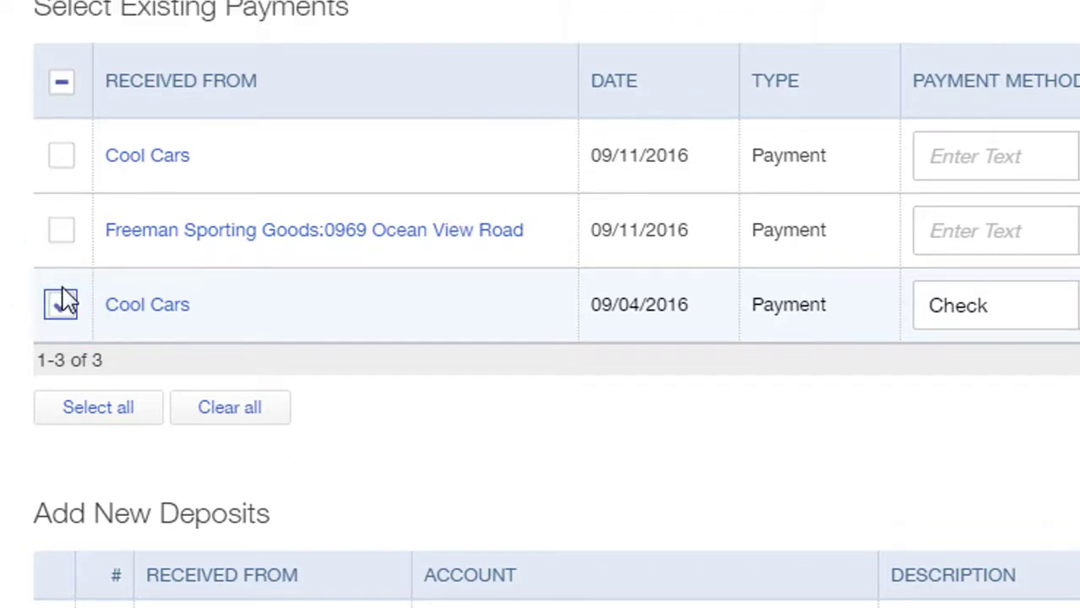
click(61, 304)
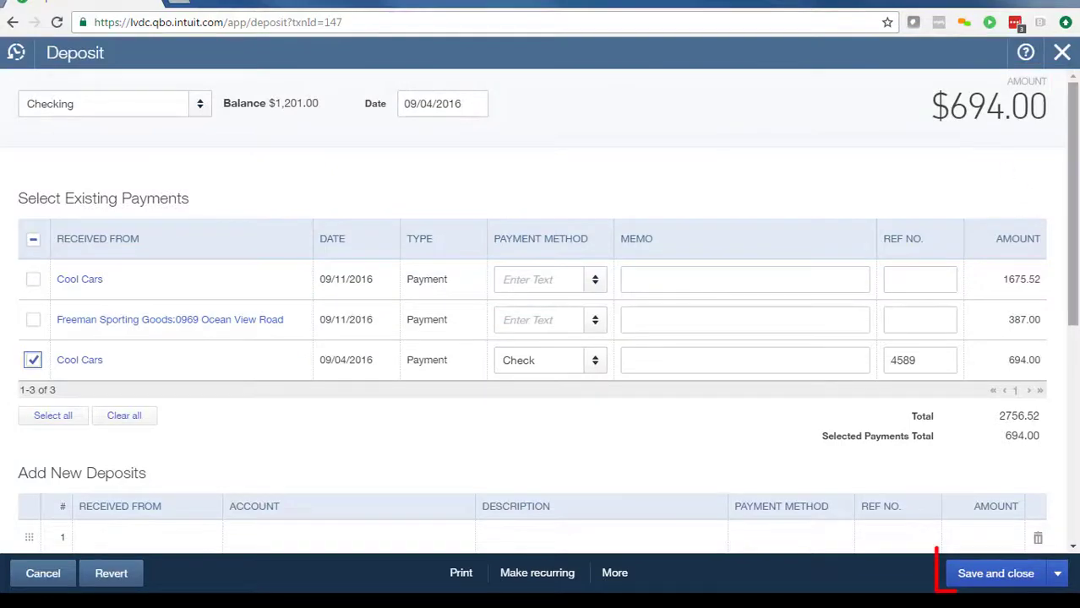
mouse_move(995, 573)
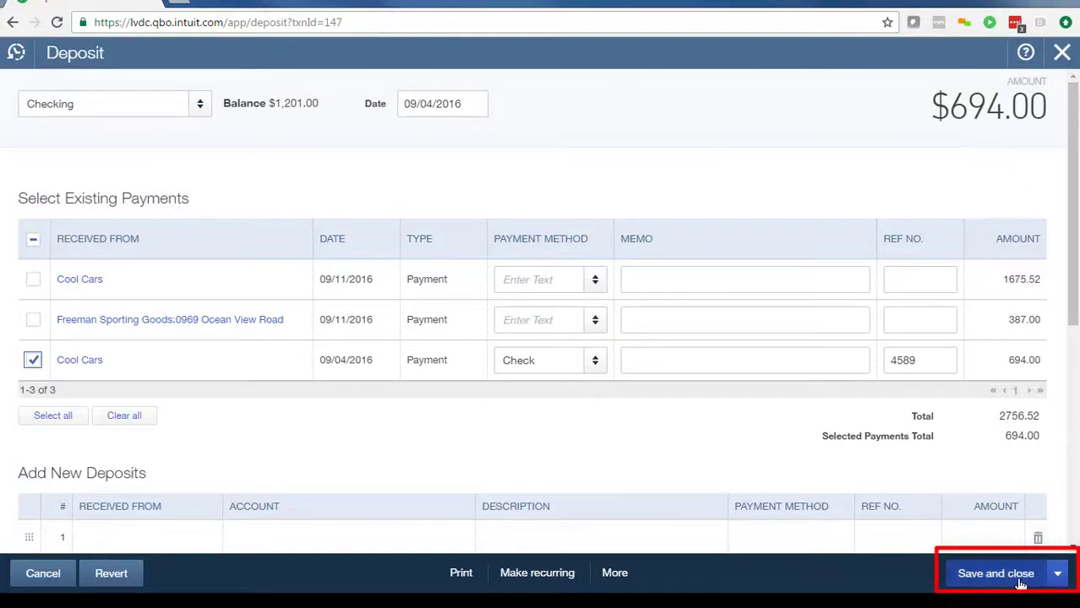
click(995, 573)
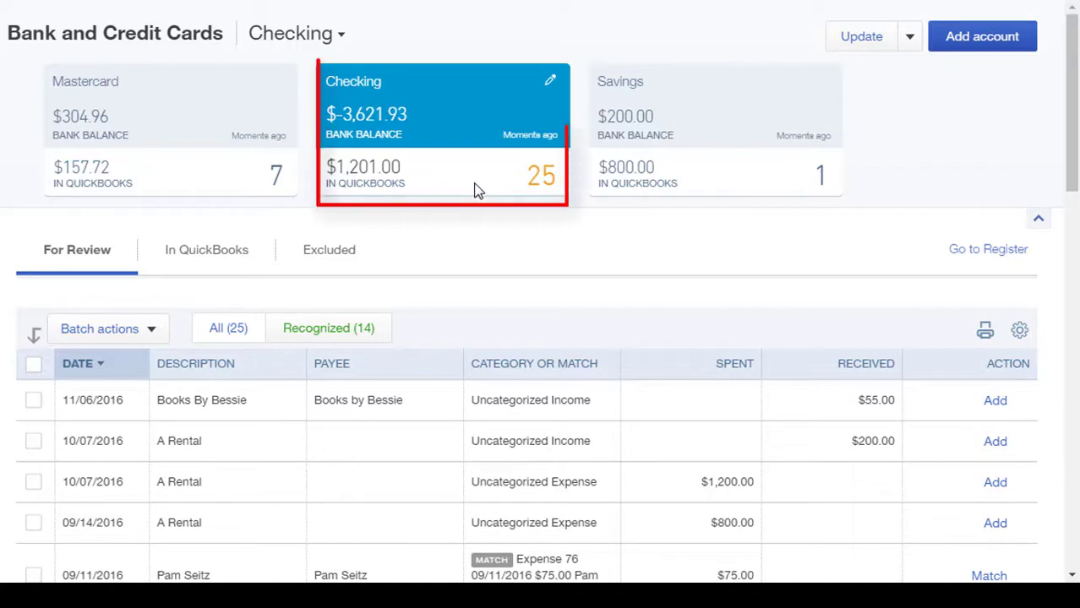
mouse_move(980, 172)
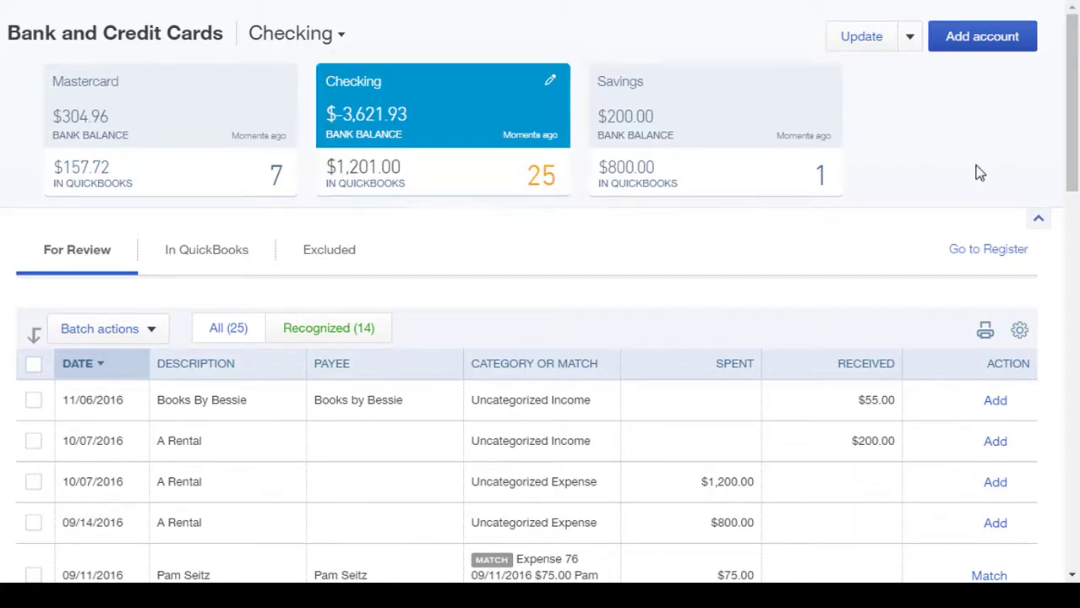
- Scroll the Checking For Review list to the 09/04/2016 Cool Cars $694.00 Match
scroll(down, 3)
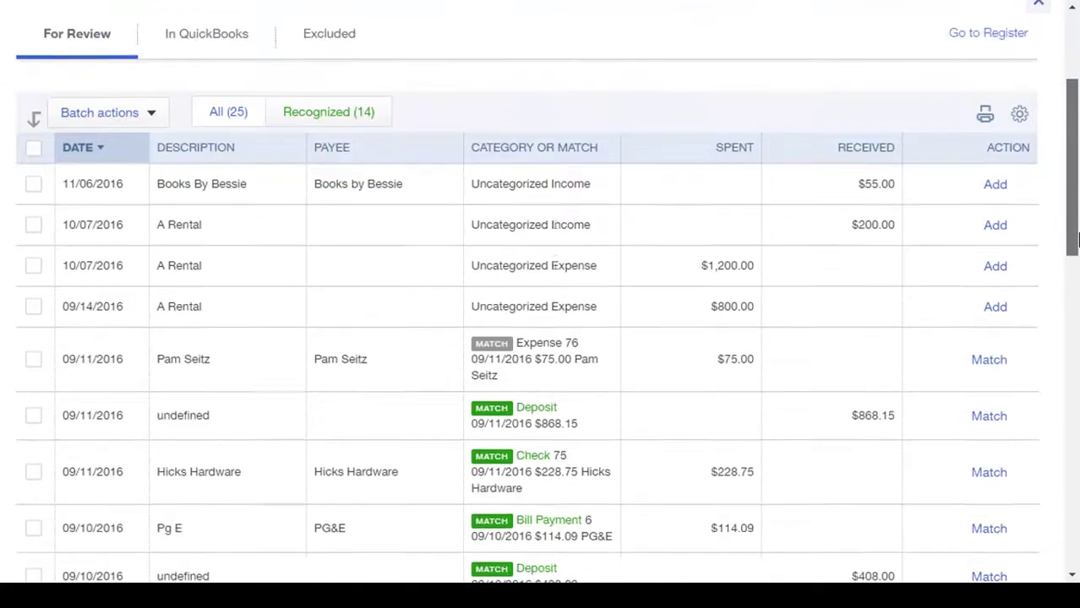
scroll(down, 3)
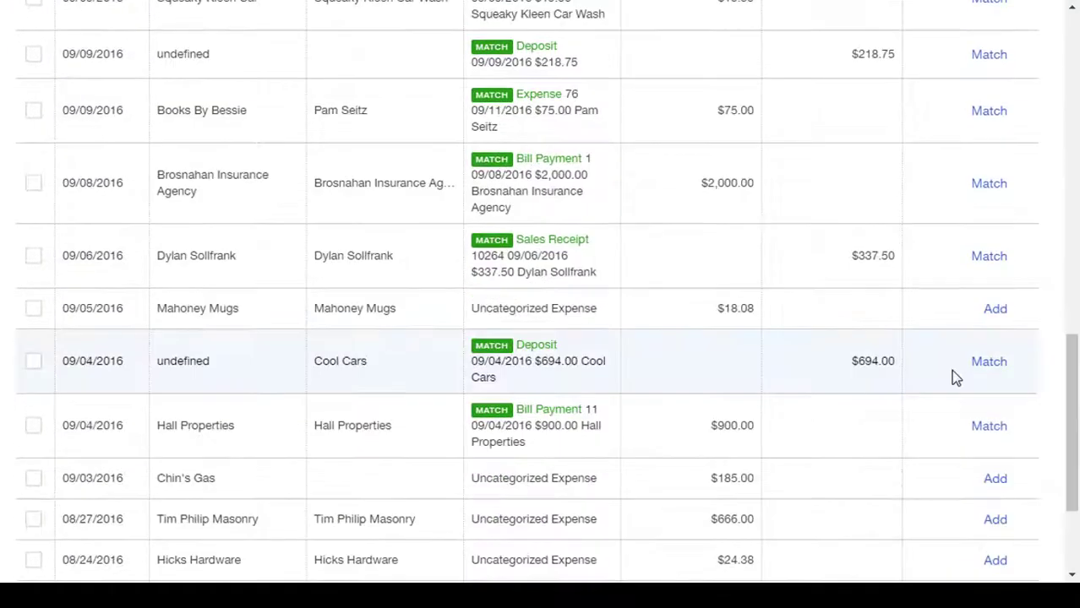